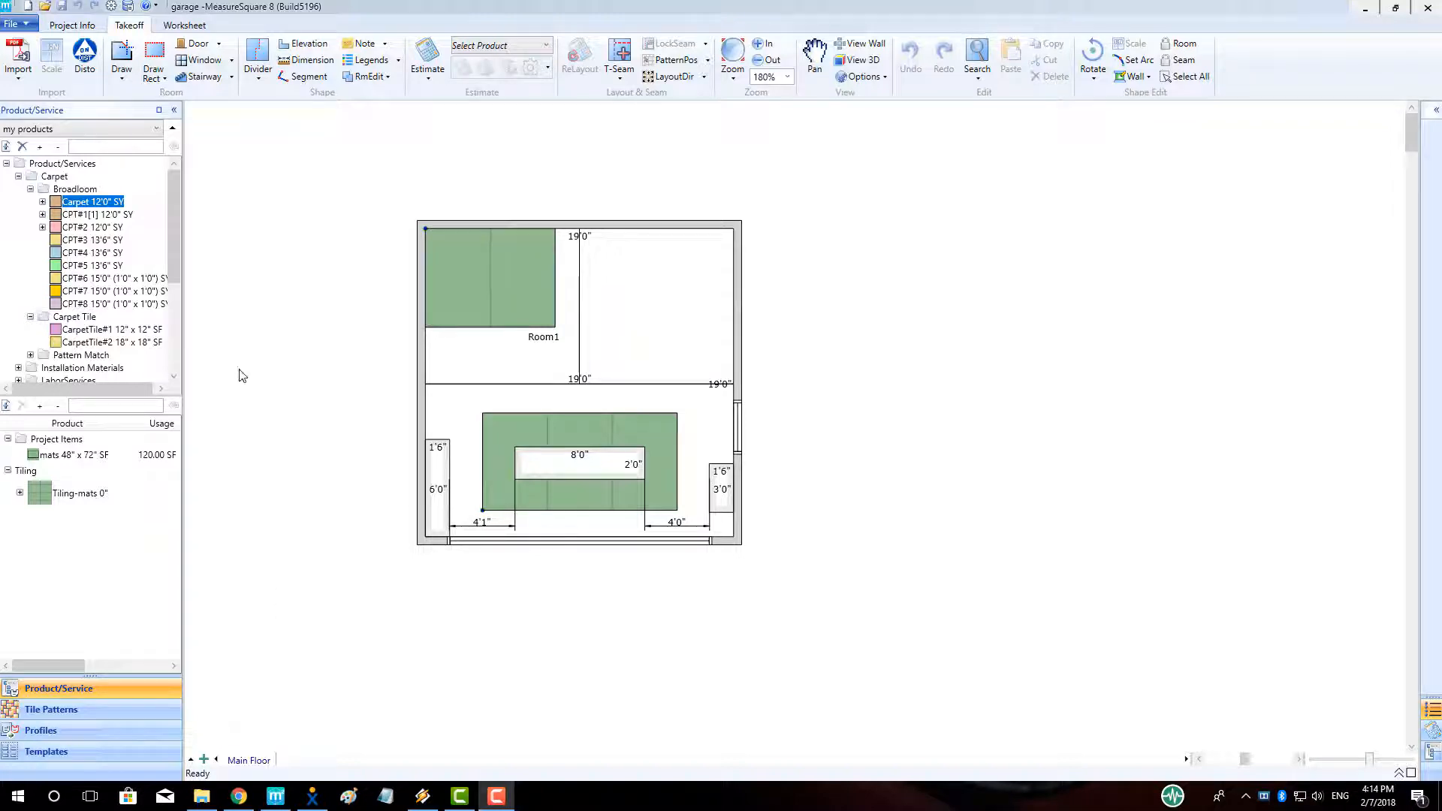
- Start Import Project from the Cloud Projects list and select garage.fez in the Open dialog
{"action": "left_click", "coordinate": [10, 25]}
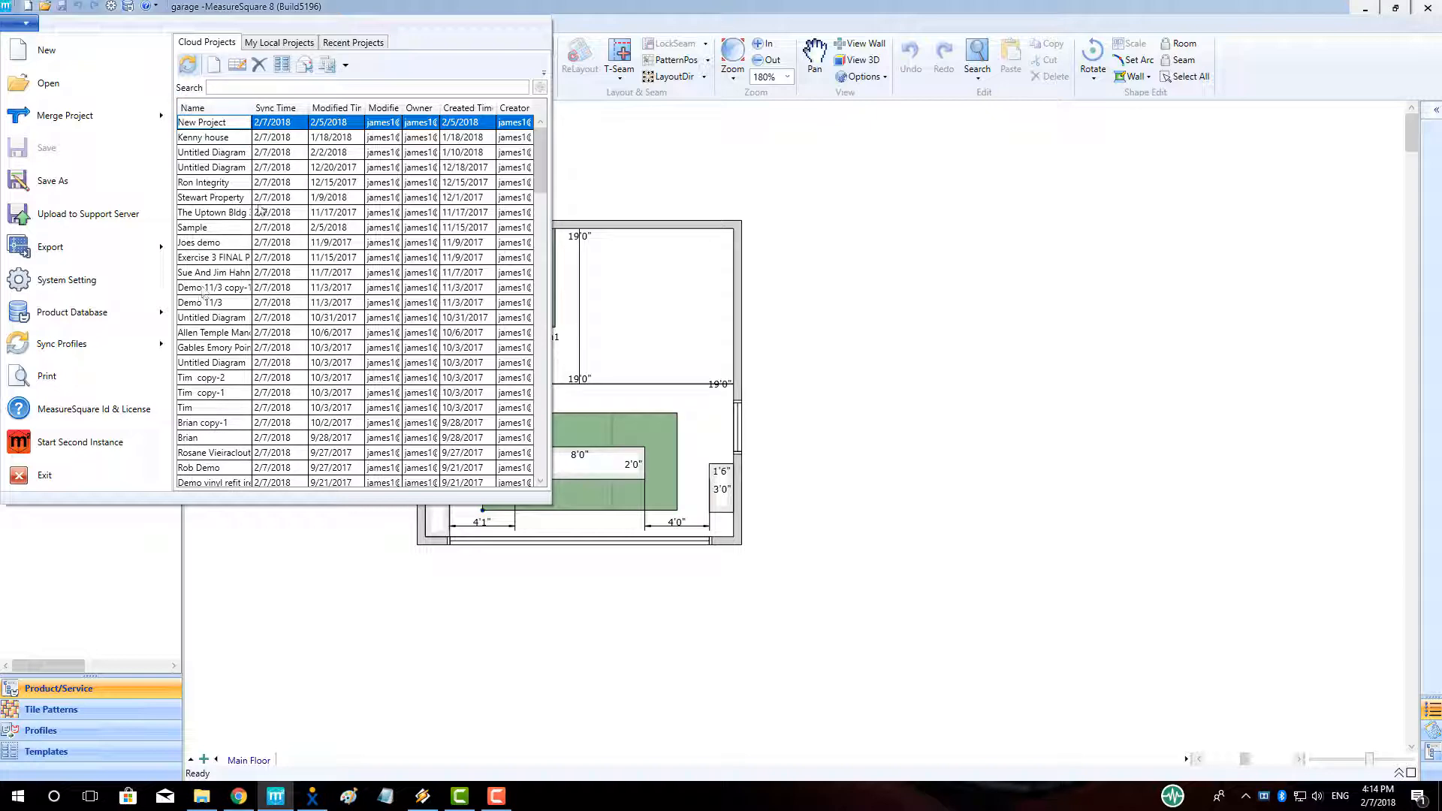
{"action": "left_click", "coordinate": [346, 65]}
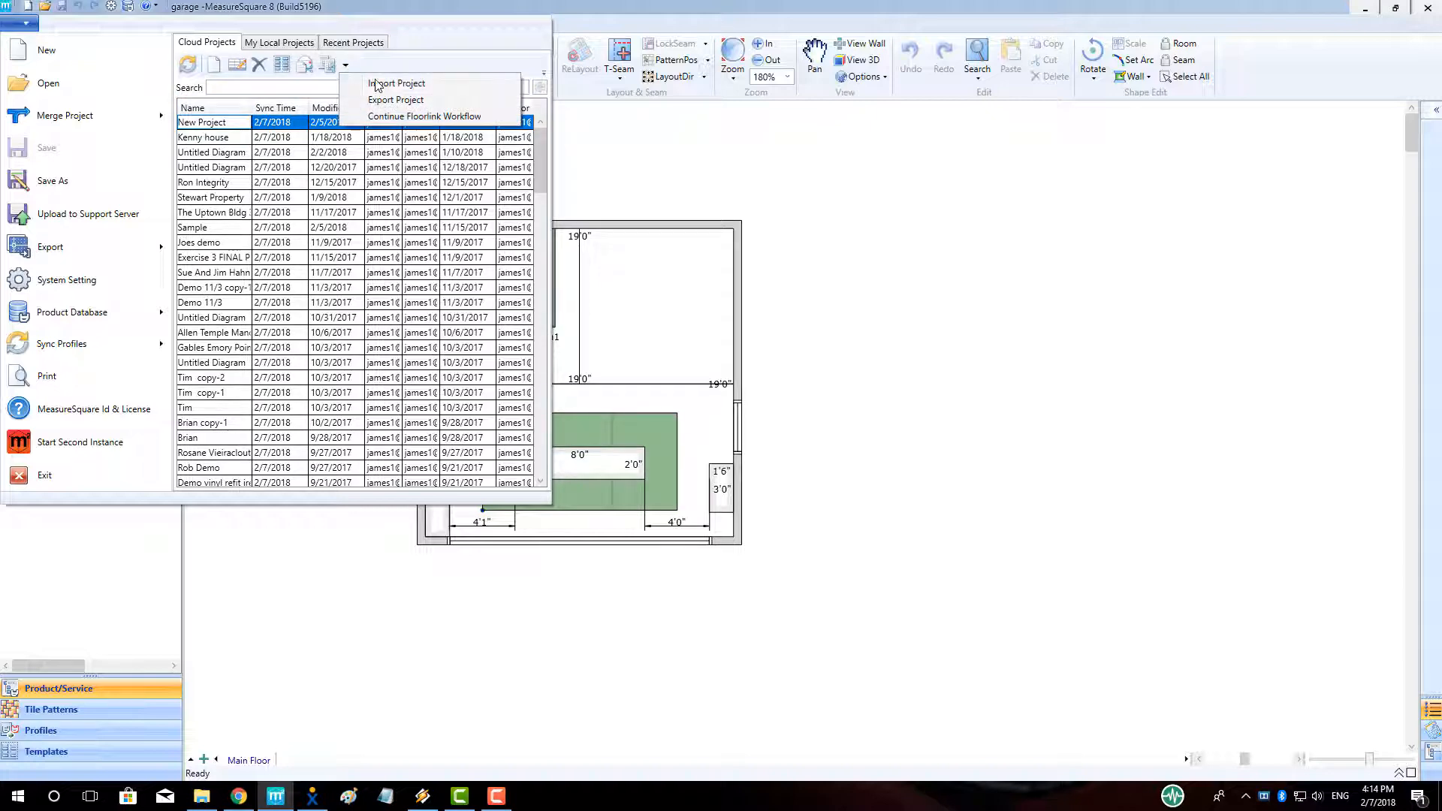
{"action": "left_click", "coordinate": [396, 83]}
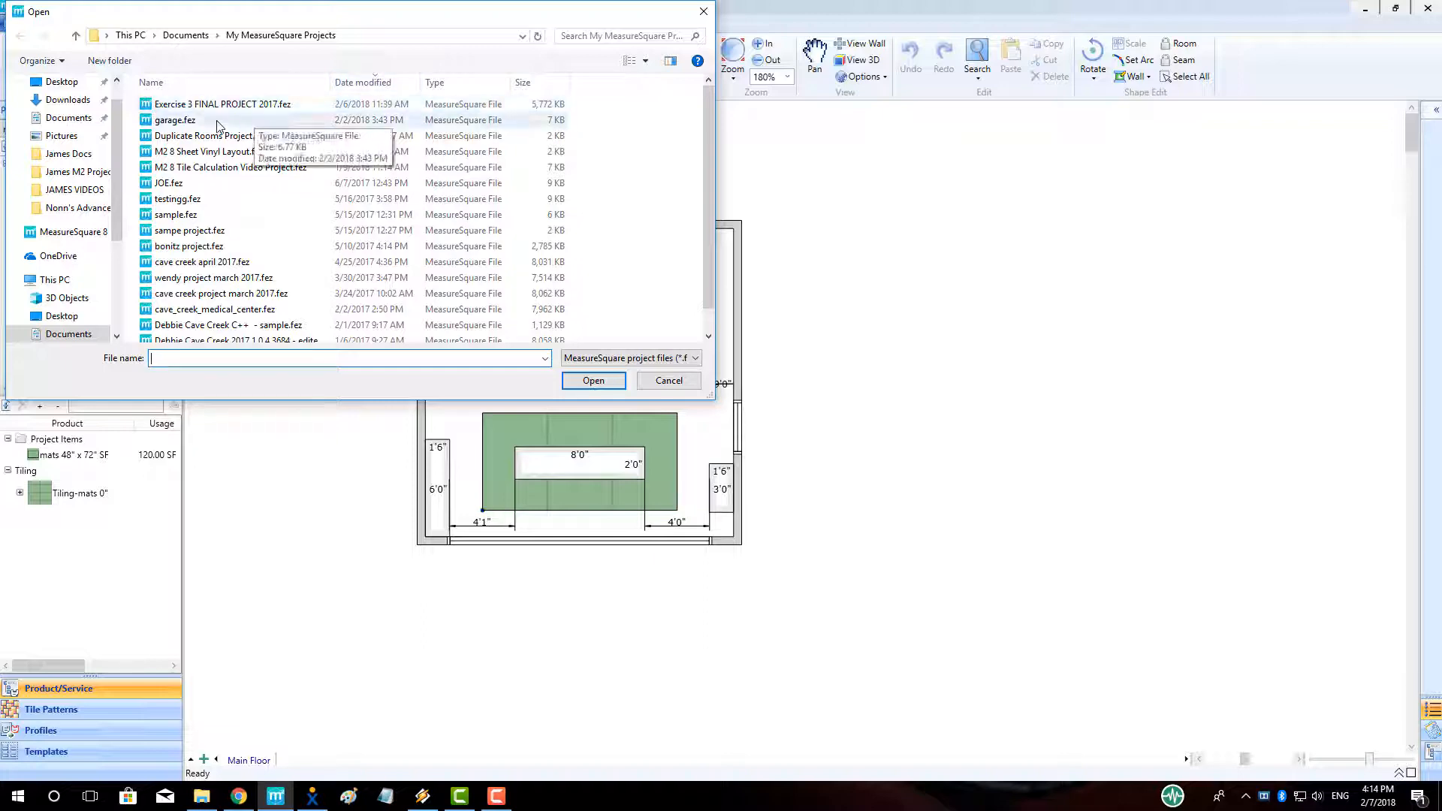
{"action": "left_click", "coordinate": [174, 120]}
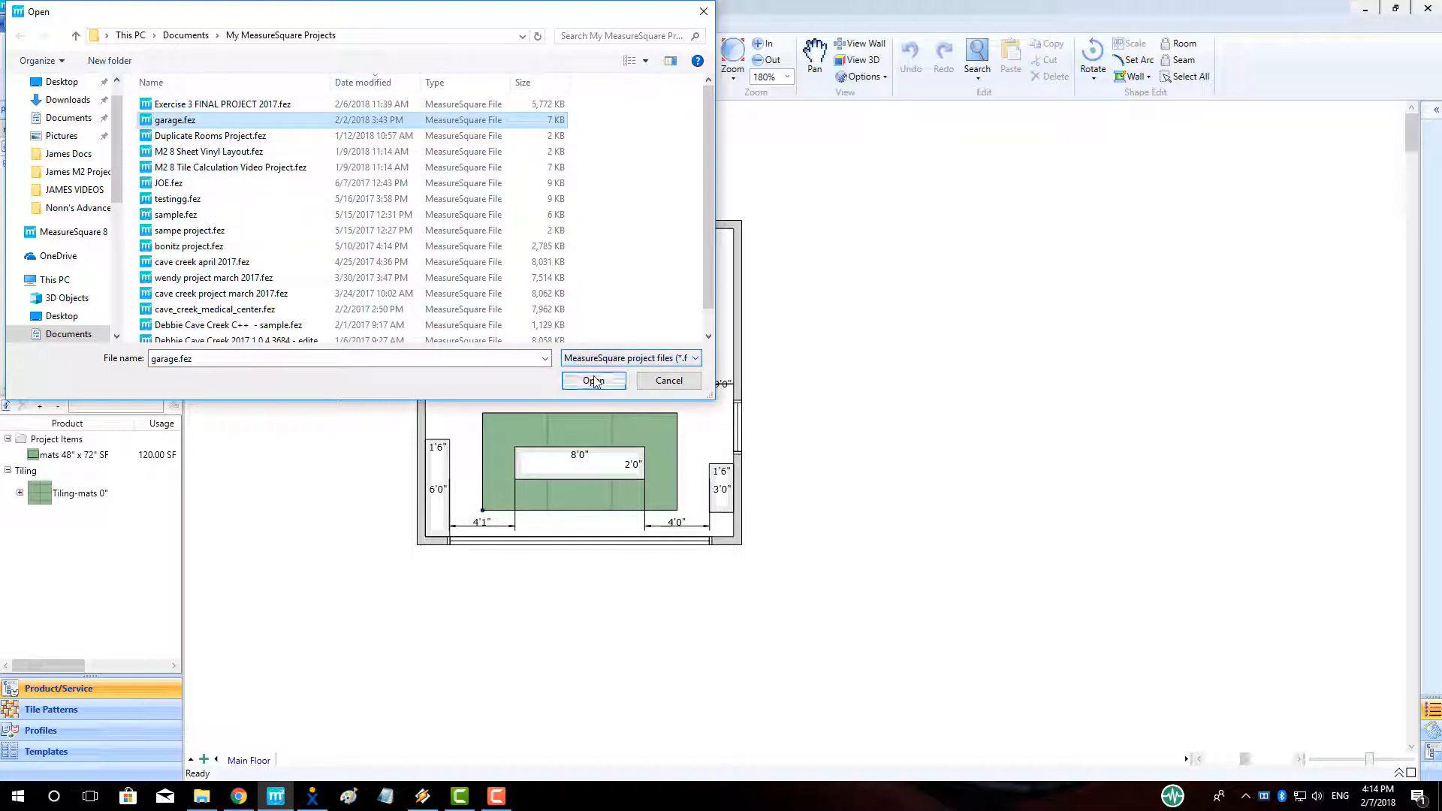
- Confirm importing garage.fez and select the new garage row at the top of Cloud Projects
{"action": "left_click", "coordinate": [593, 380]}
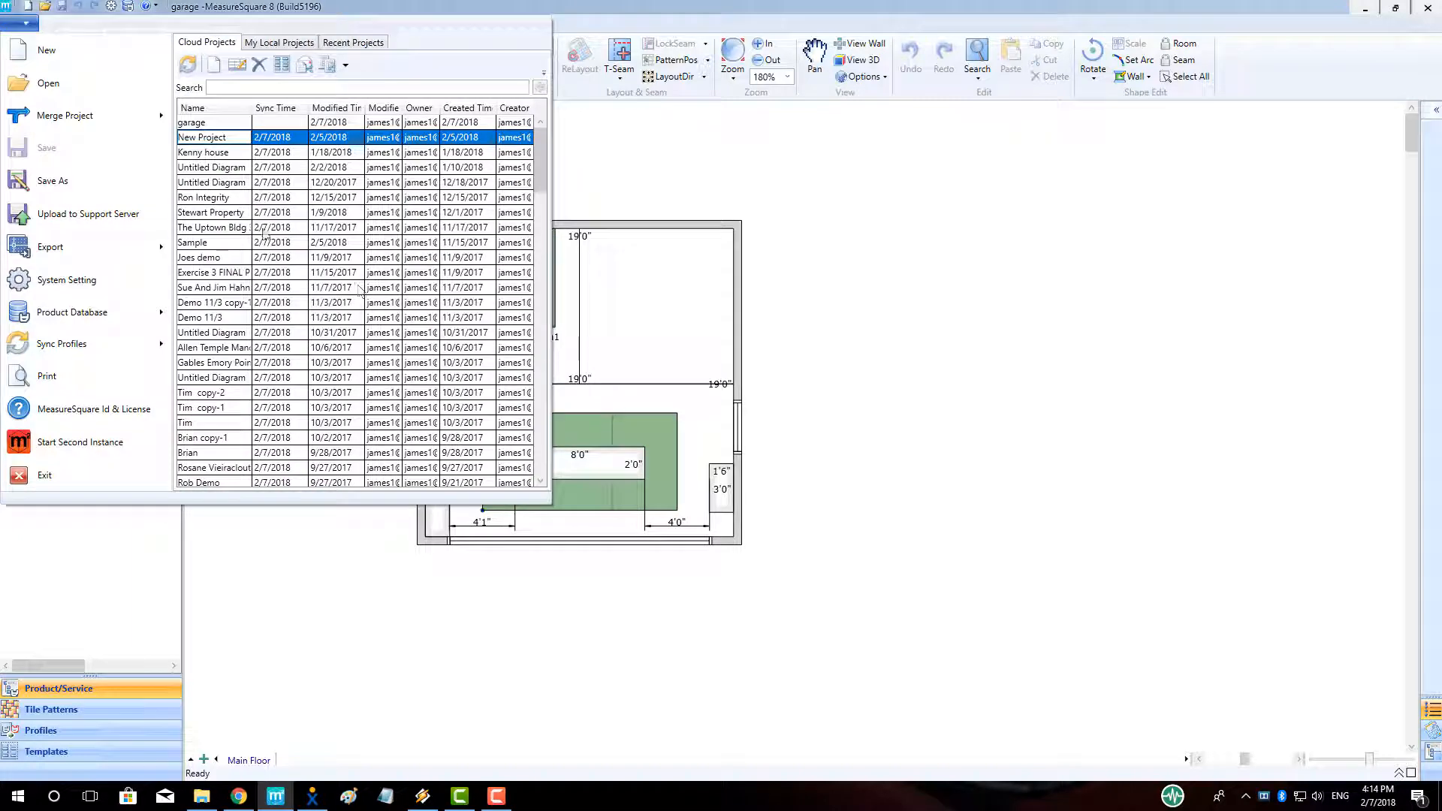
{"action": "left_click", "coordinate": [212, 122]}
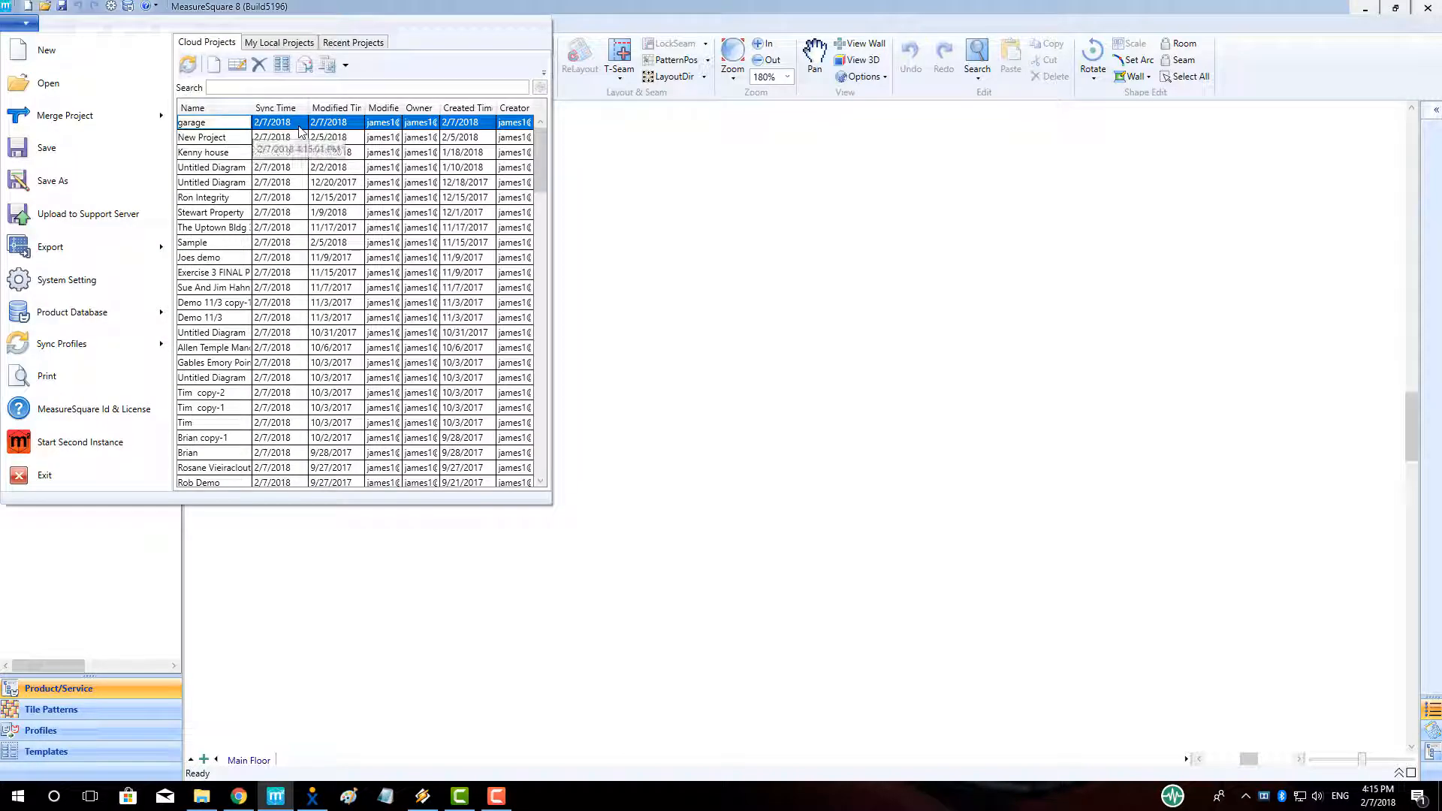
{"action": "left_click", "coordinate": [346, 65]}
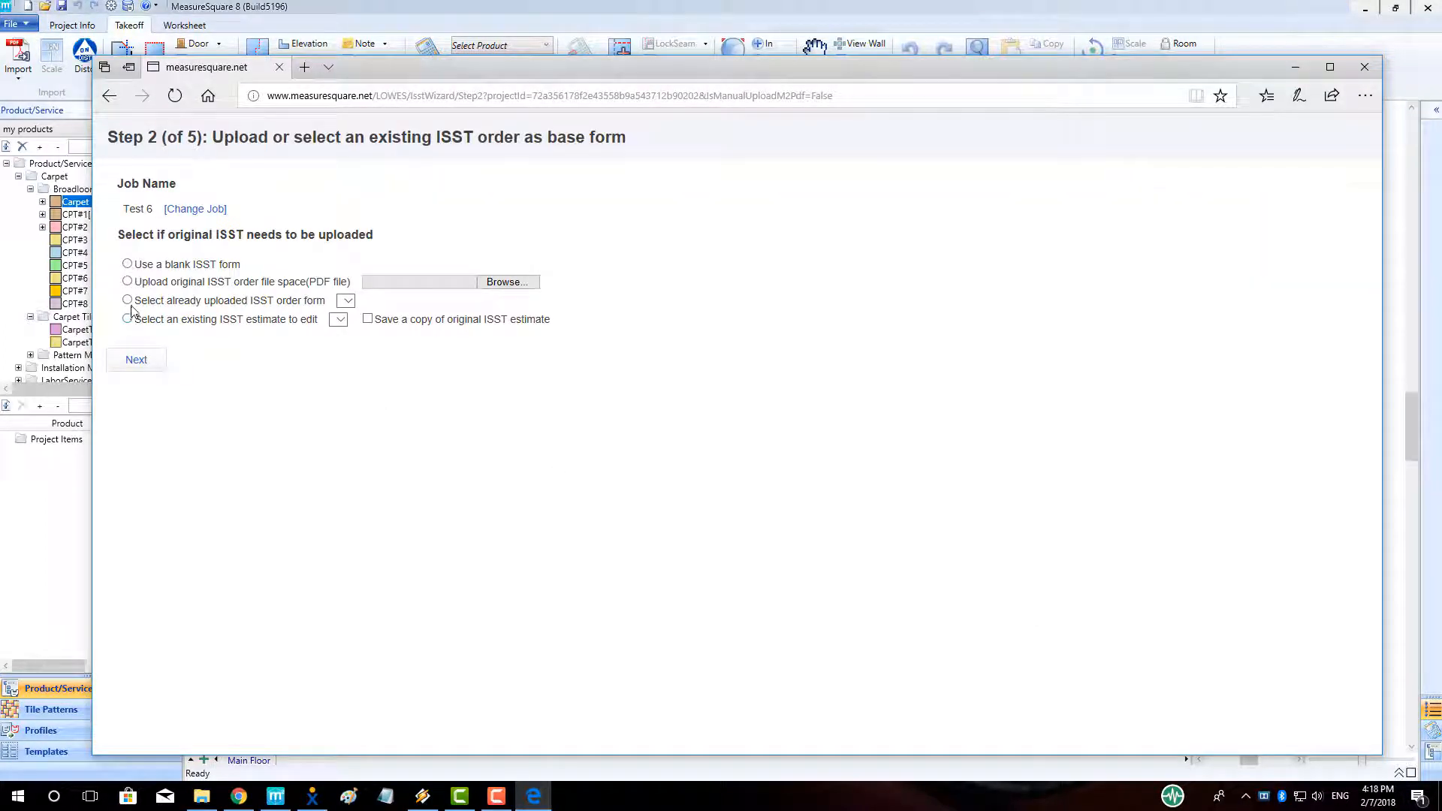
- Build the Test 6 Lowe's carpet estimate from a blank ISST form, accept the mapped lines, and Save & Close
{"action": "left_click", "coordinate": [127, 264]}
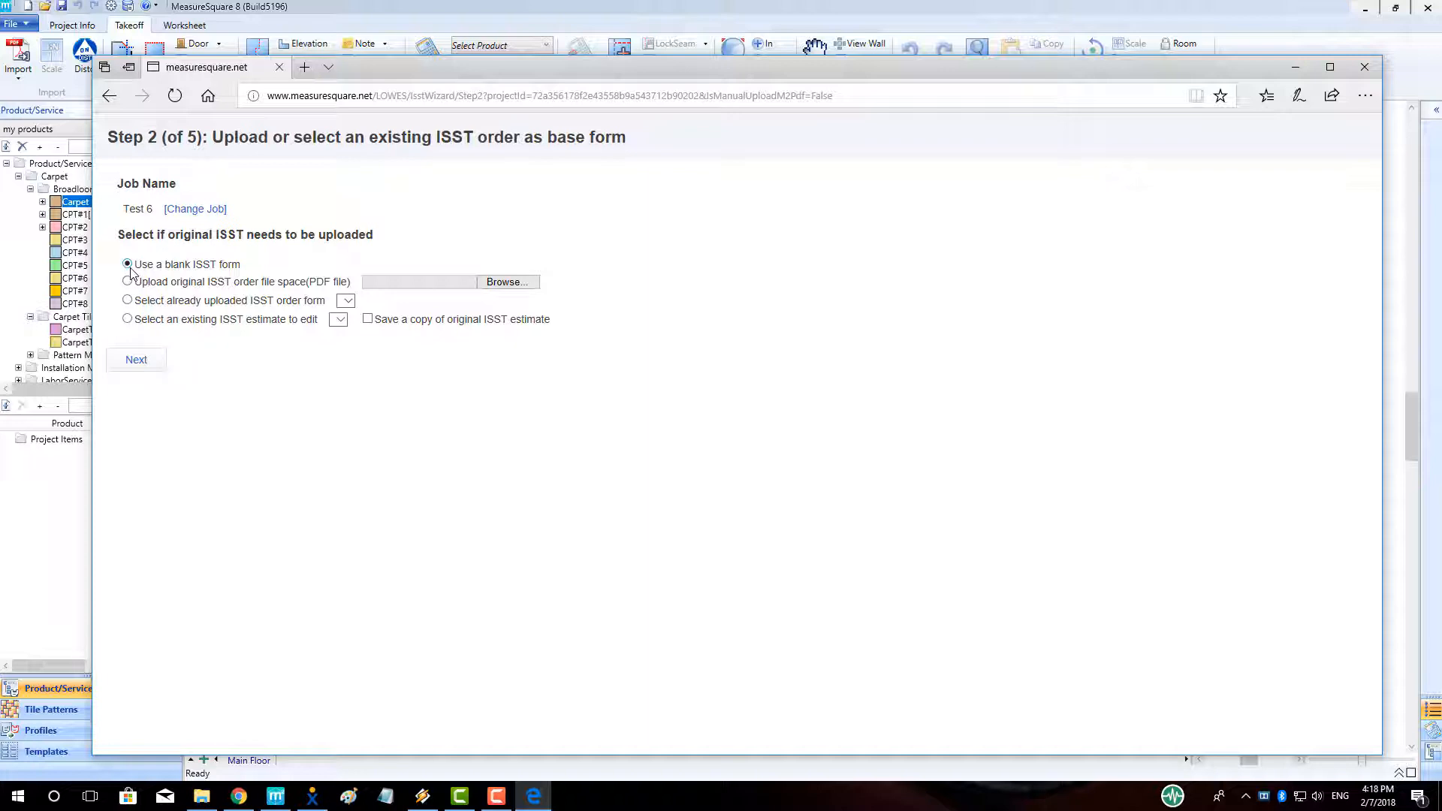
{"action": "left_click", "coordinate": [135, 359]}
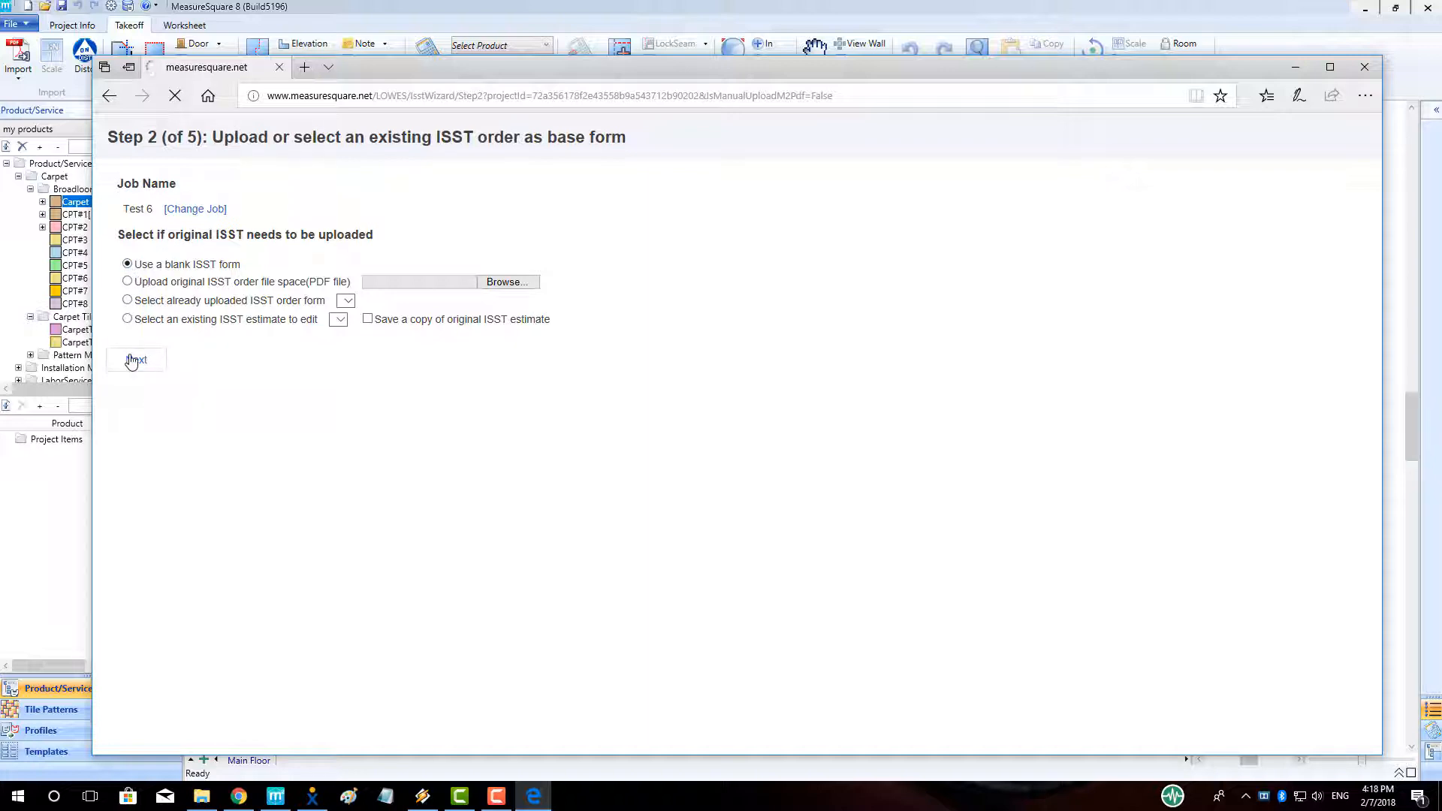
{"action": "left_click", "coordinate": [135, 359]}
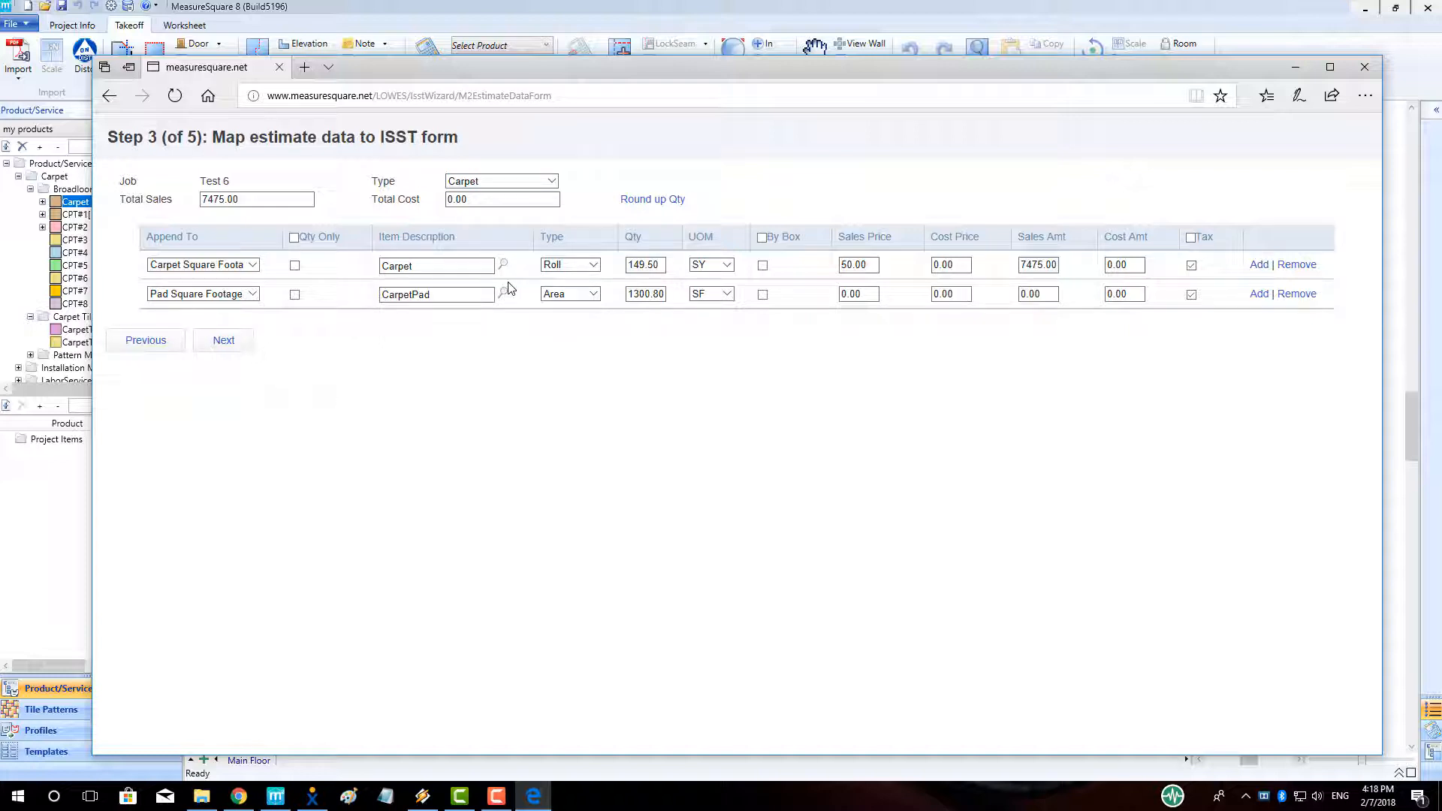
{"action": "left_click", "coordinate": [223, 340]}
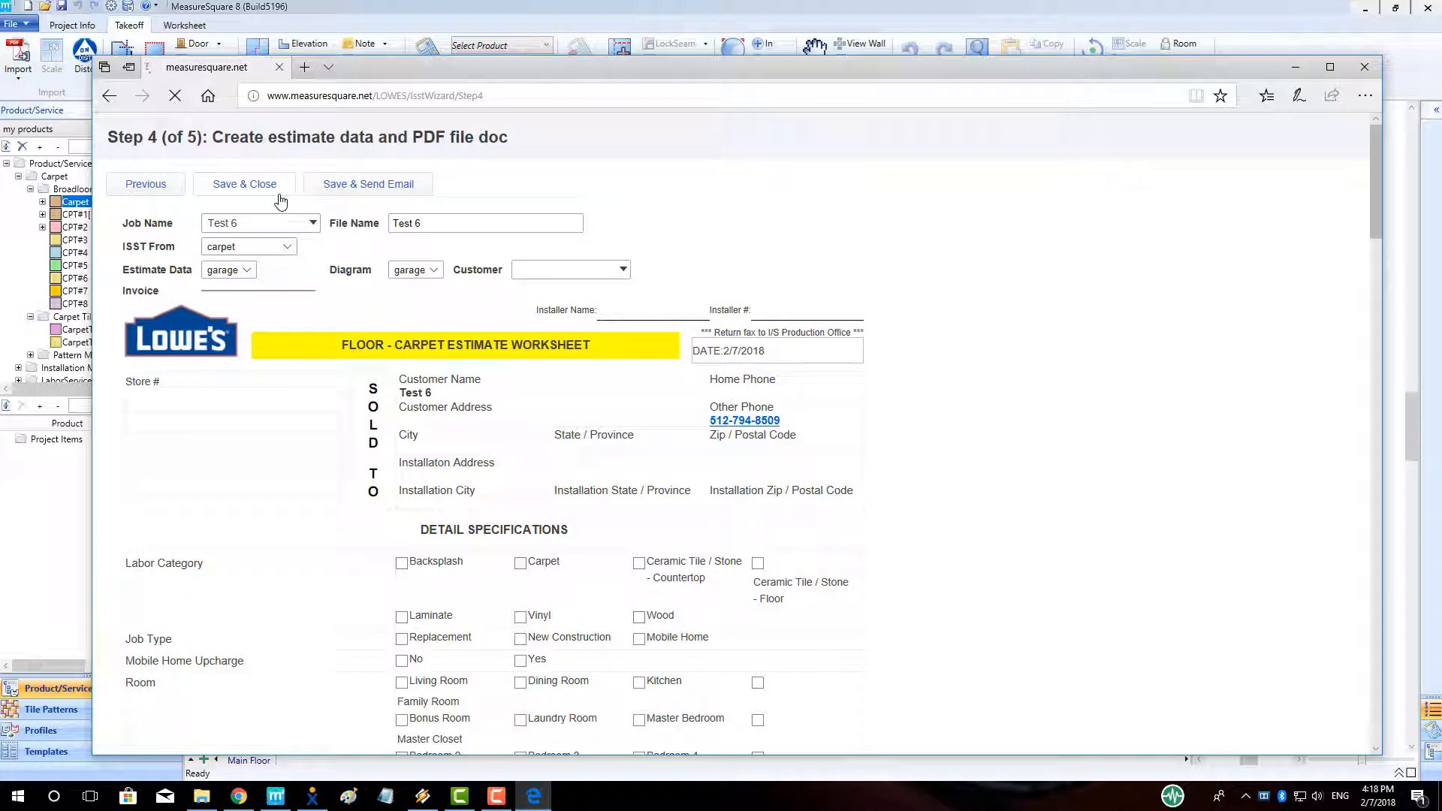
{"action": "left_click", "coordinate": [245, 183]}
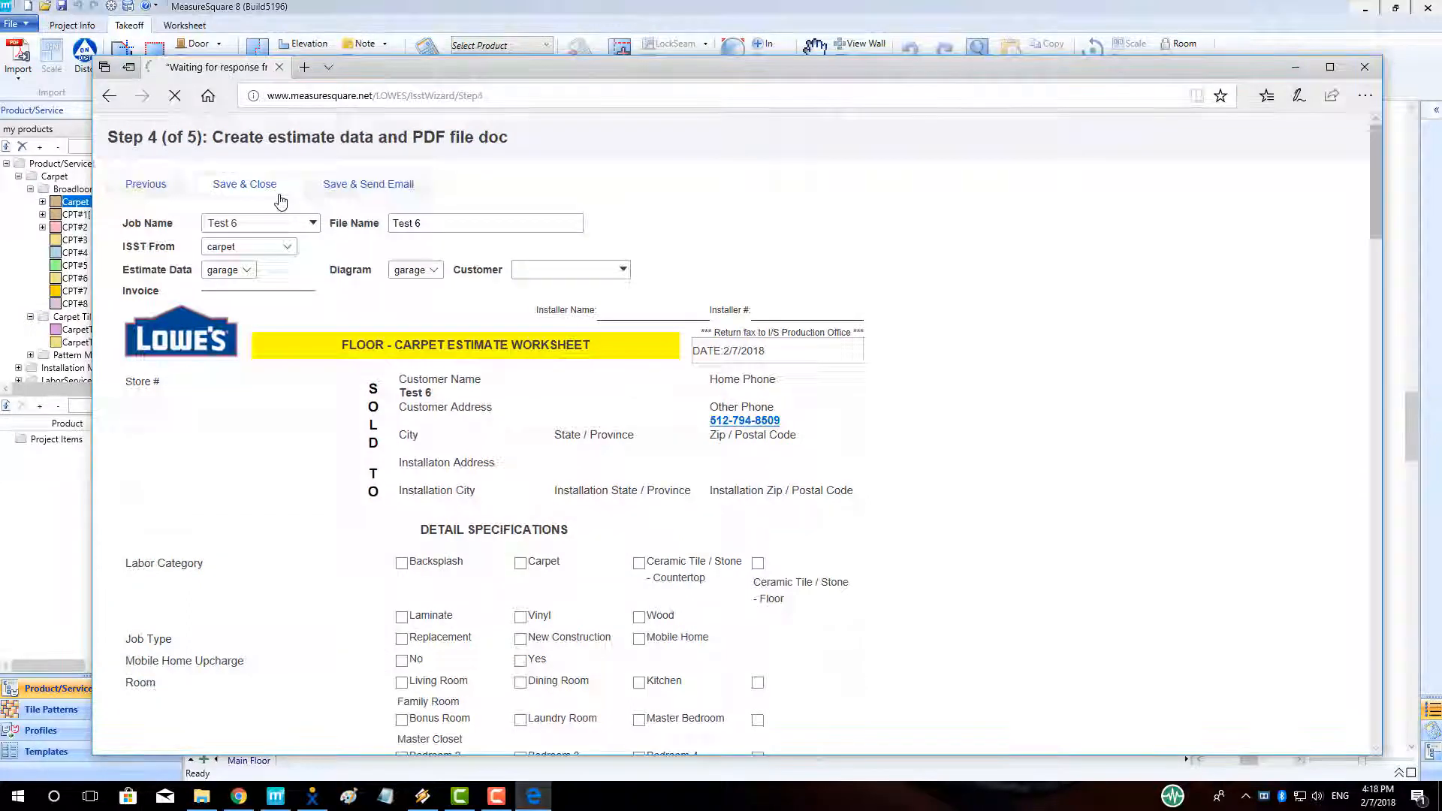